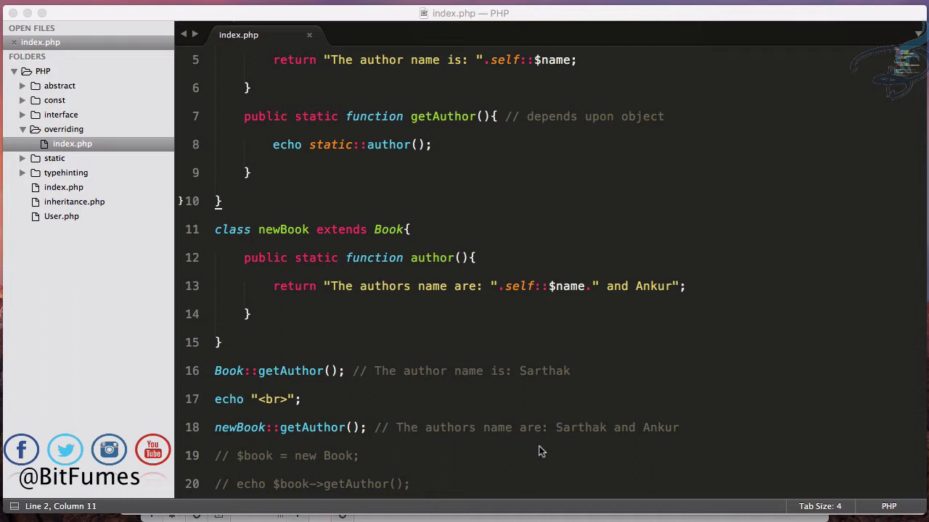
# Review Book's author method and newBook's declaration extending Book.
pyautogui.scroll(3)
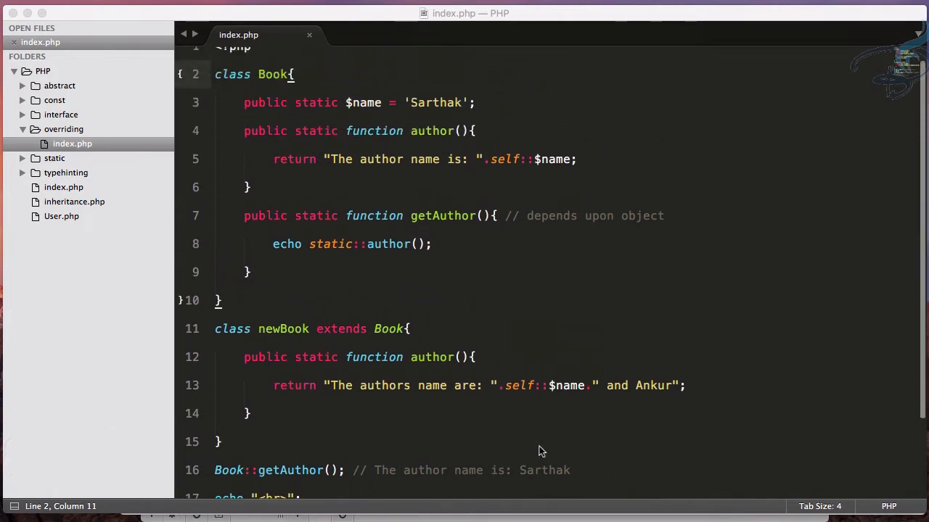
pyautogui.scroll(3)
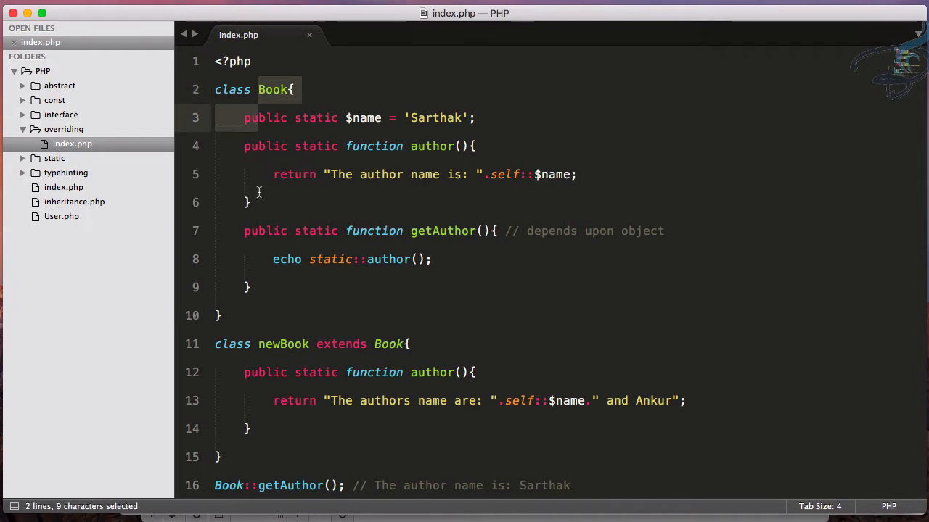
pyautogui.click(252, 203)
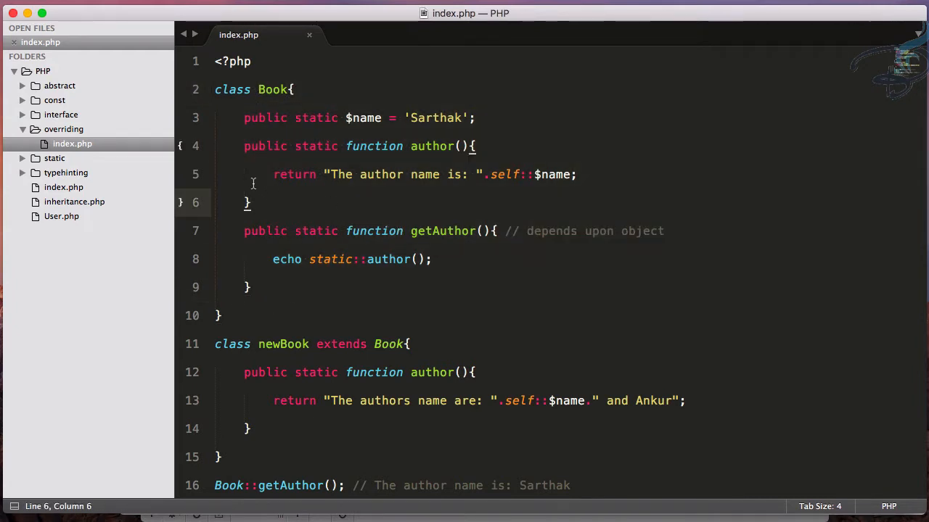
pyautogui.scroll(-3)
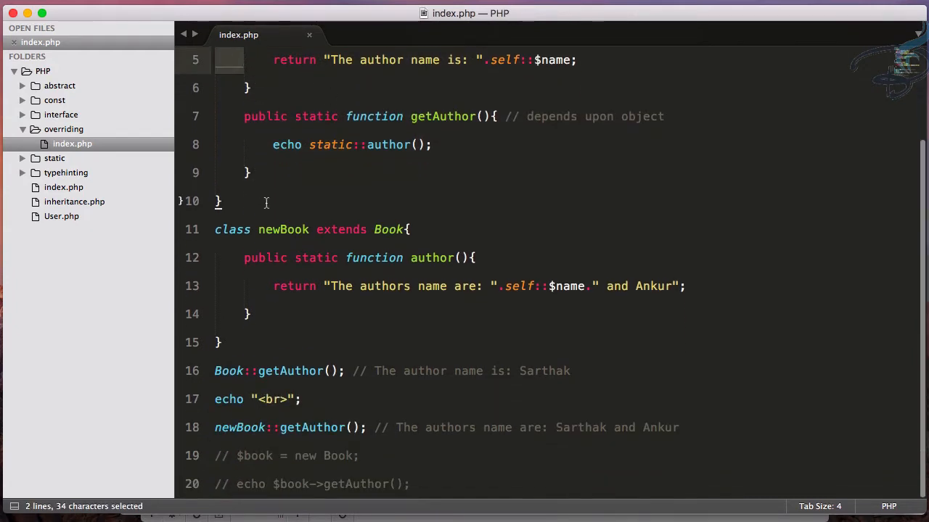
pyautogui.doubleClick(283, 230)
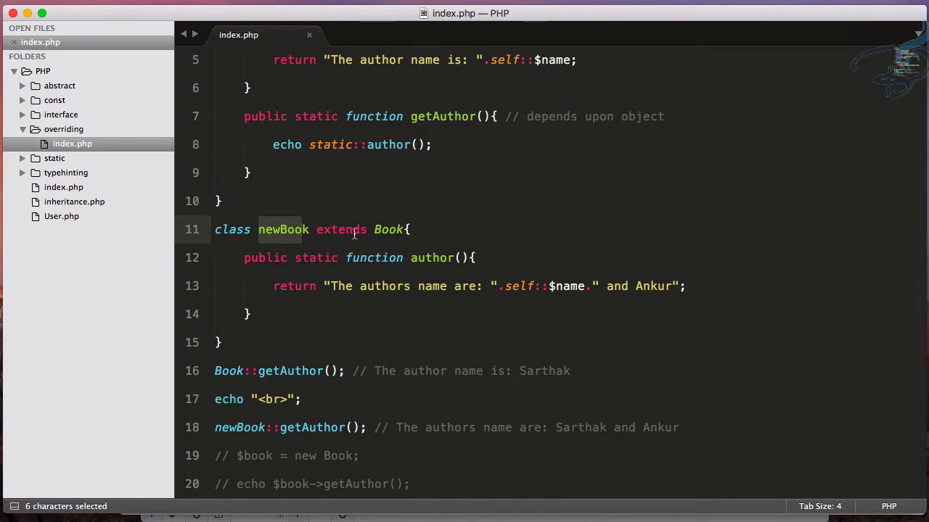
pyautogui.doubleClick(389, 229)
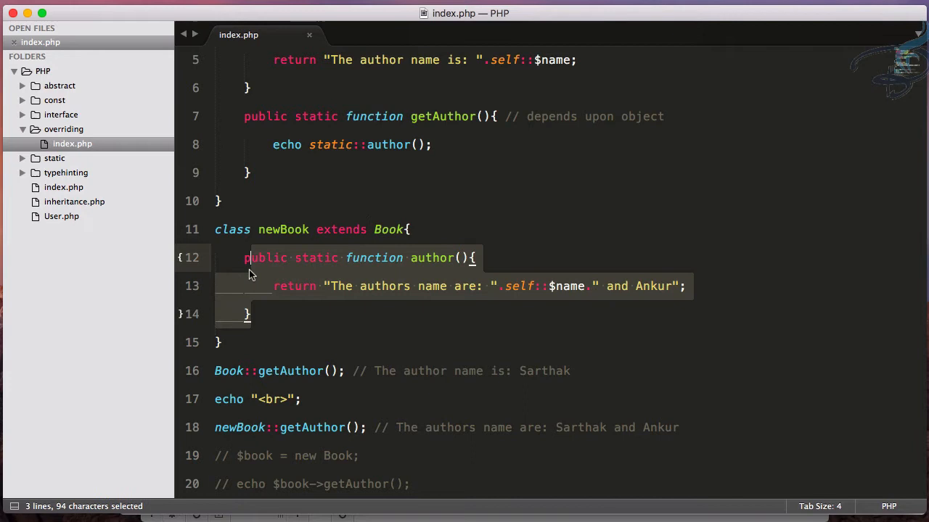
# Review newBook's overriding author method and its returned 'Ankur' string.
pyautogui.scroll(3)
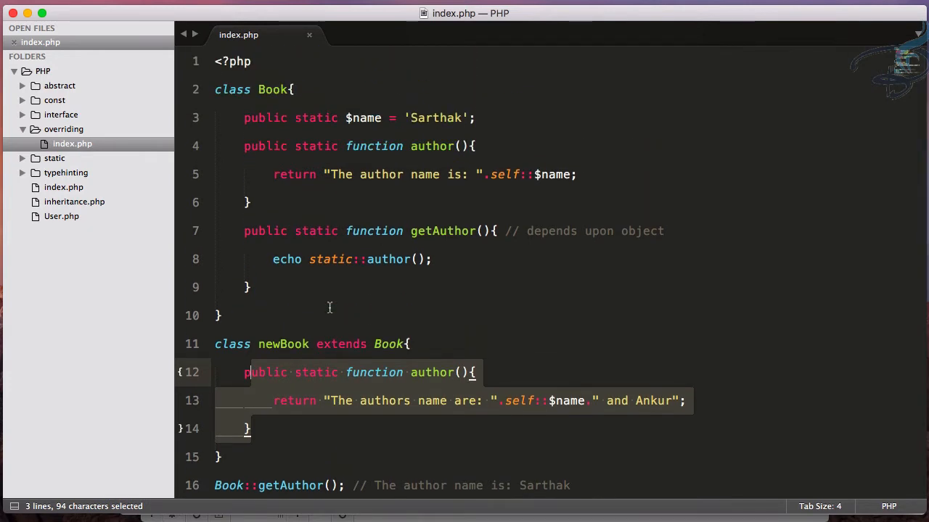
pyautogui.scroll(-3)
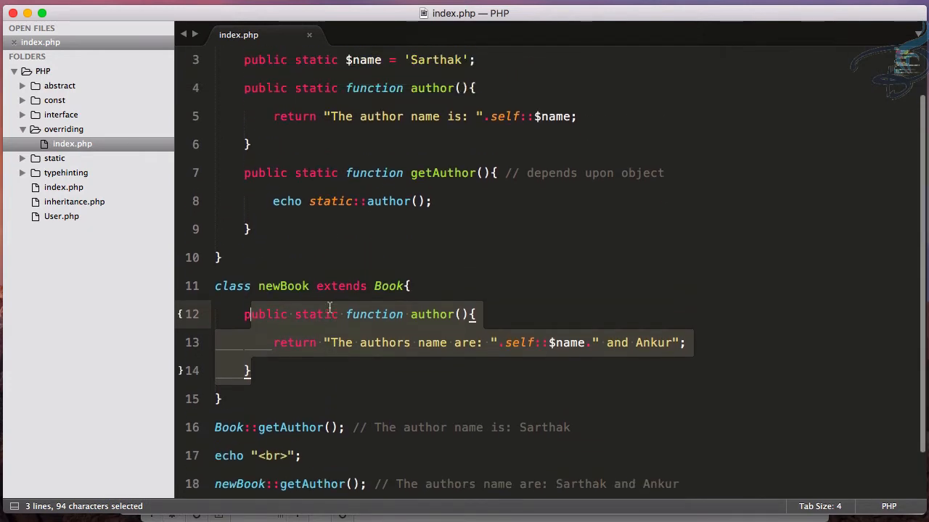
pyautogui.scroll(3)
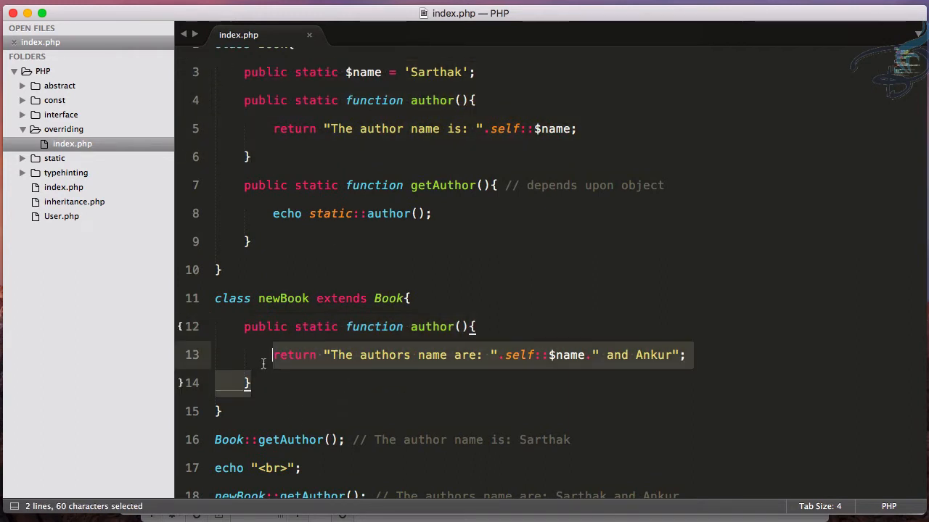
pyautogui.click(273, 383)
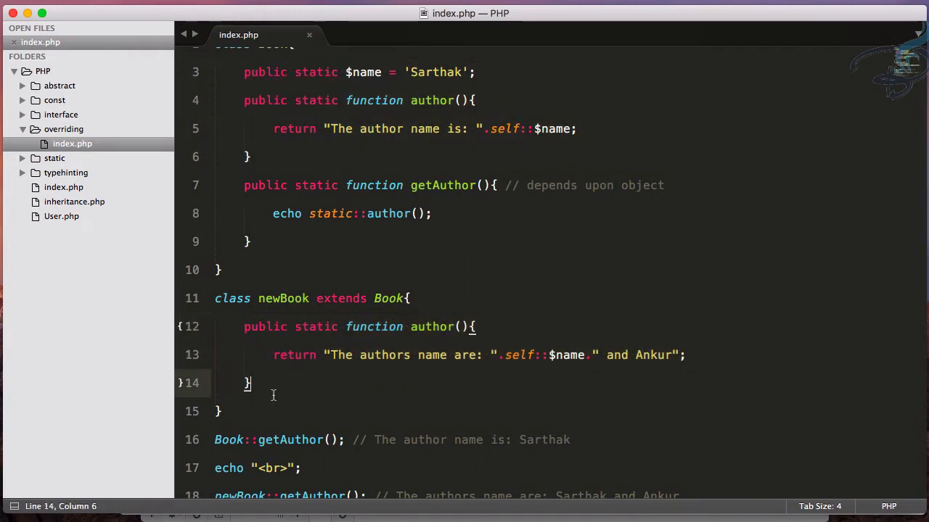
pyautogui.click(636, 354)
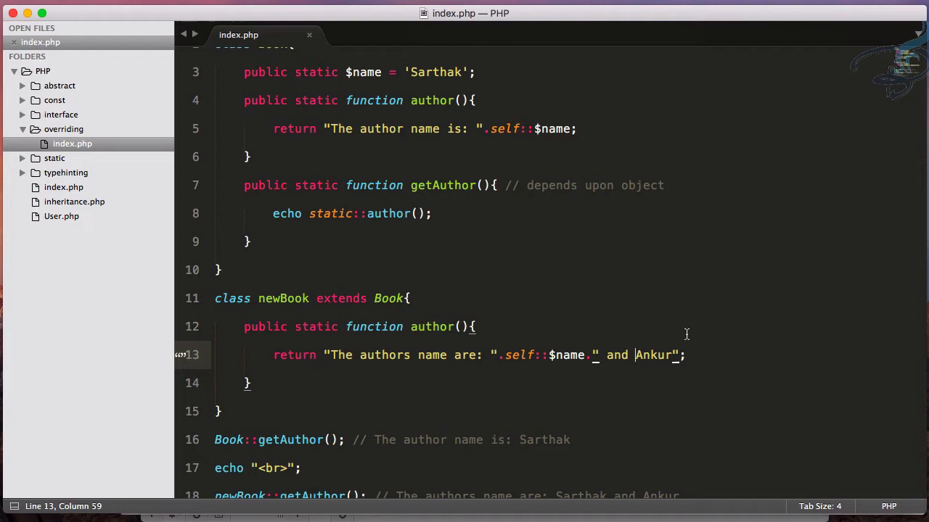
pyautogui.scroll(3)
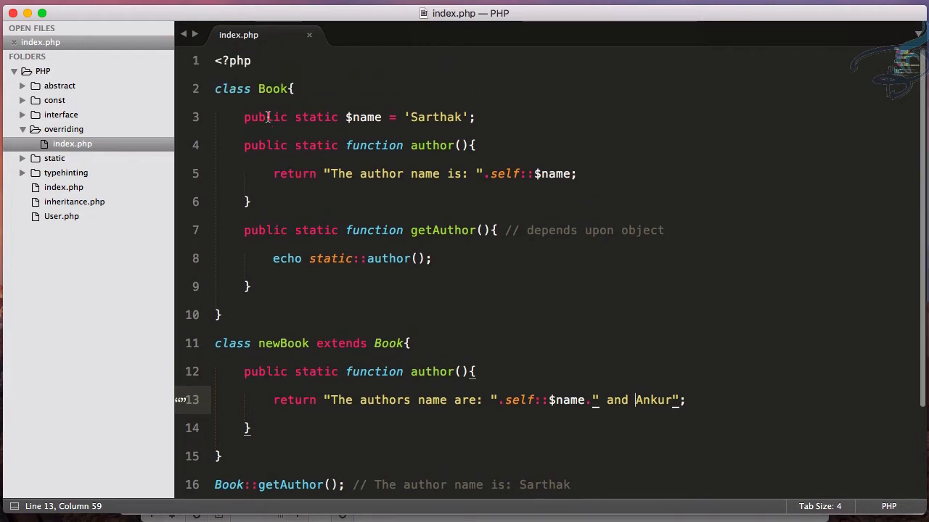
# Declare Book's author() method final and check the resulting override error.
pyautogui.click(244, 145)
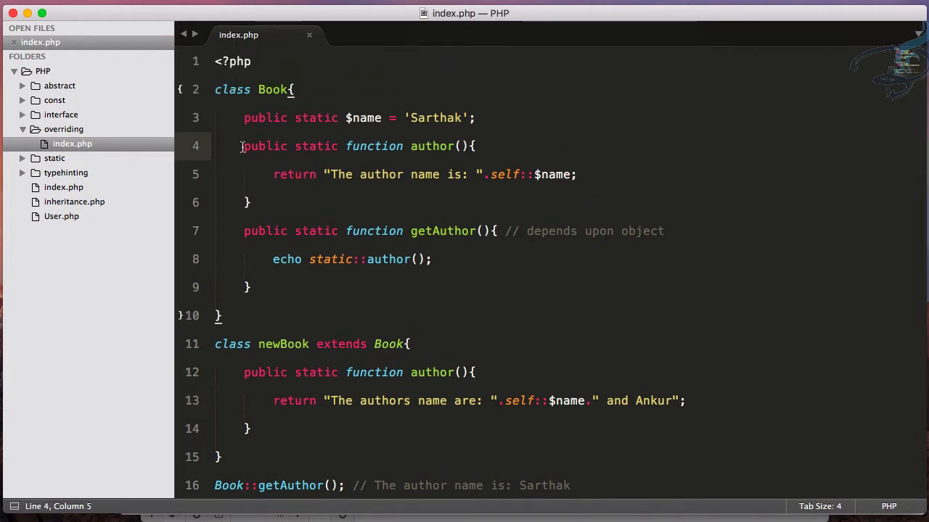
pyautogui.write('final')
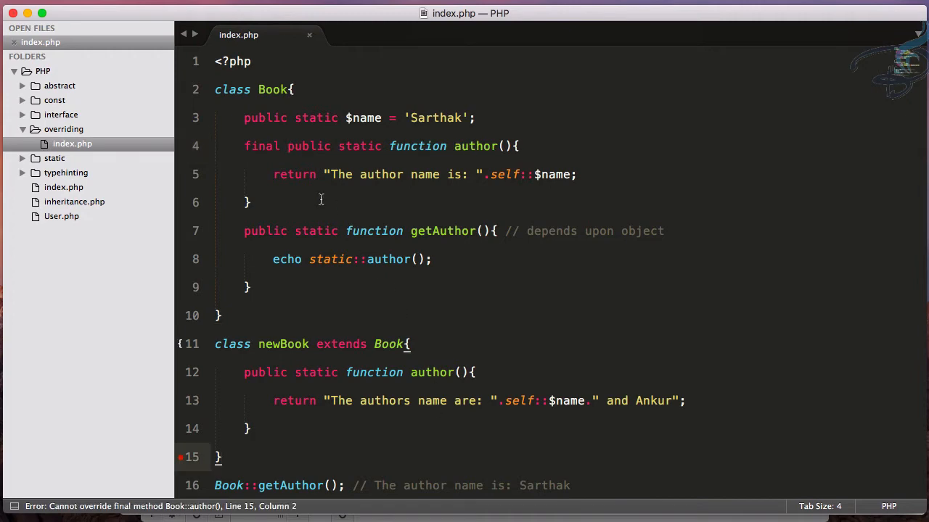
pyautogui.doubleClick(261, 145)
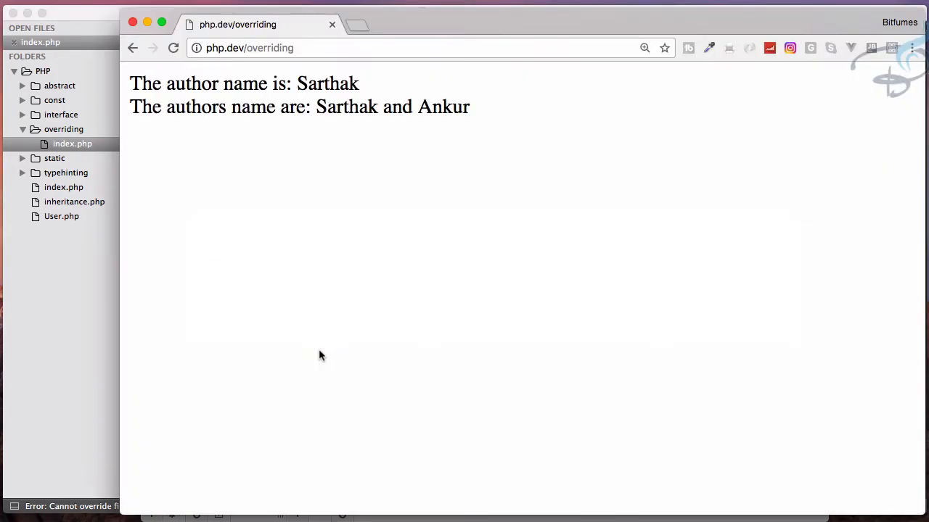
pyautogui.click(173, 48)
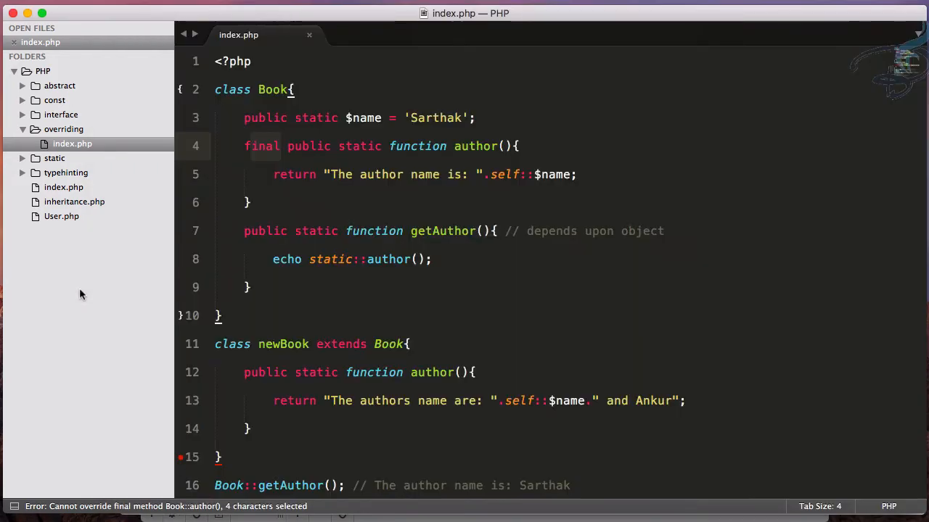
# Comment out newBook's author(), then revert so author() is non-final and the override is active.
pyautogui.moveTo(244, 371); pyautogui.dragTo(249, 428)
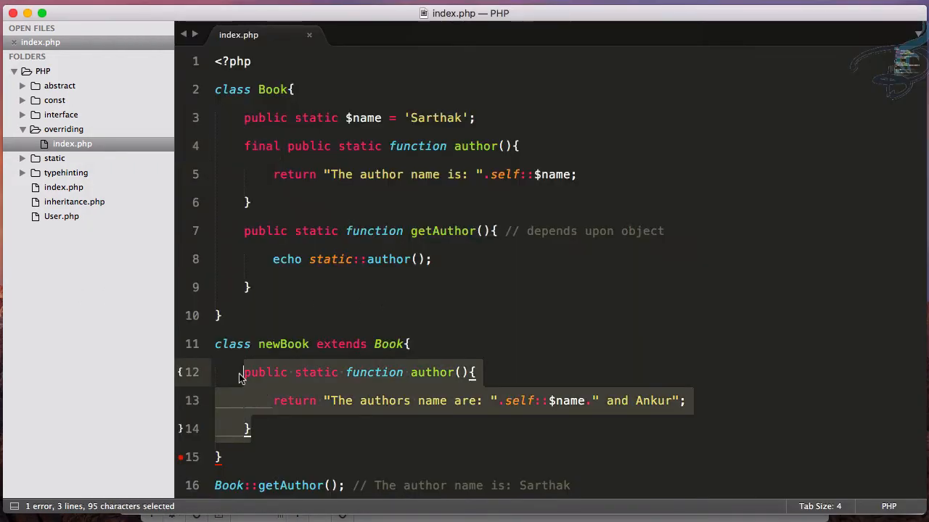
pyautogui.press('cmd+/')
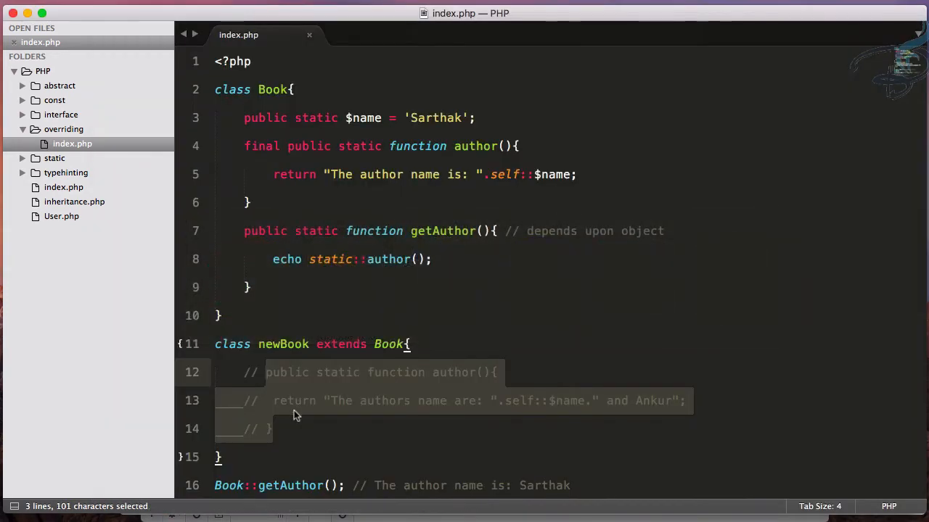
pyautogui.scroll(-3)
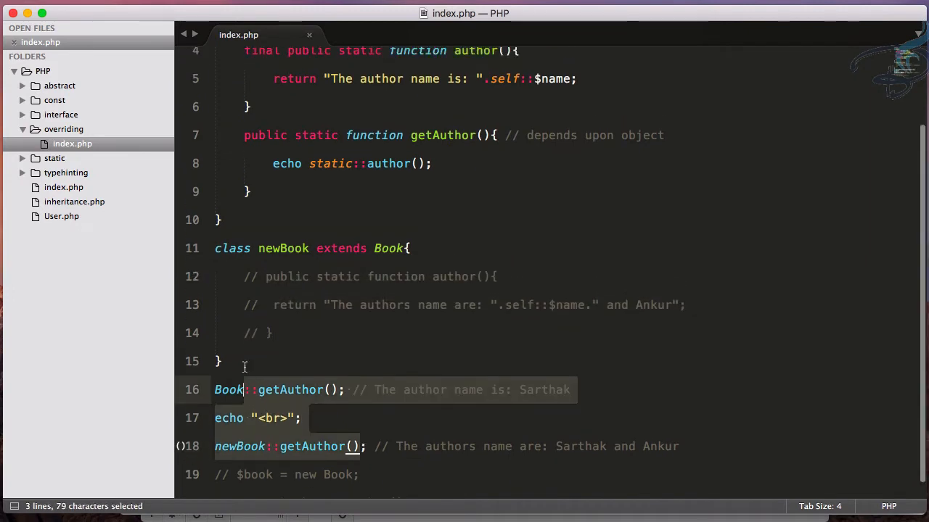
pyautogui.scroll(3)
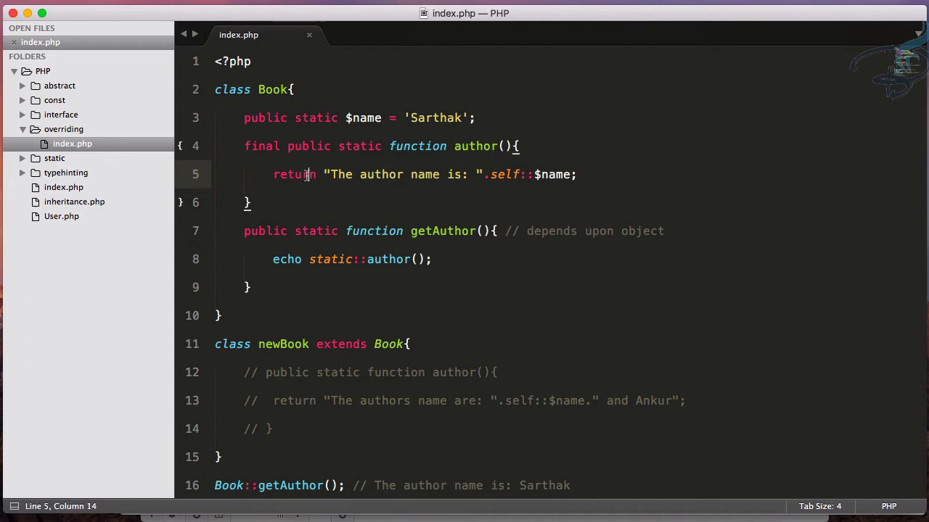
pyautogui.doubleClick(262, 145)
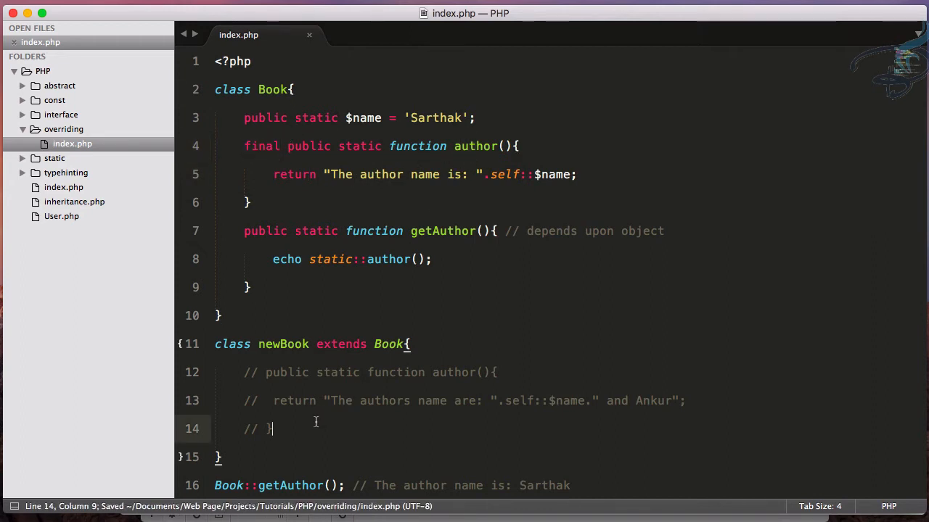
pyautogui.moveTo(273, 428); pyautogui.dragTo(264, 371)
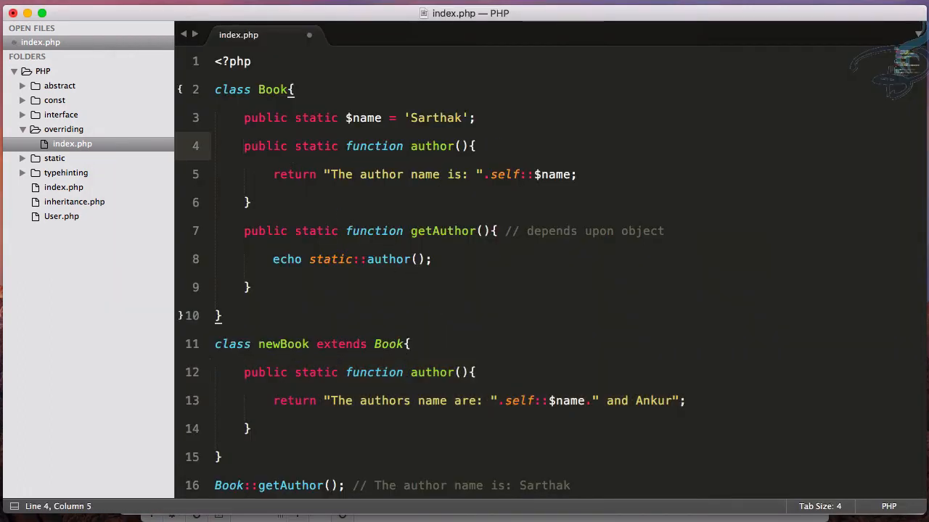
# Declare 'final class Book' and show the error on newBook's 'extends Book'.
pyautogui.write('final')
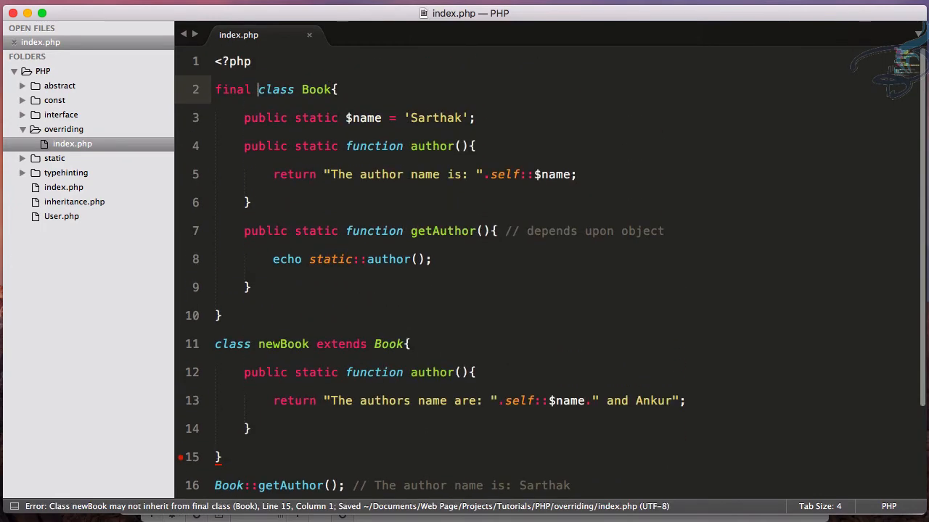
pyautogui.scroll(-3)
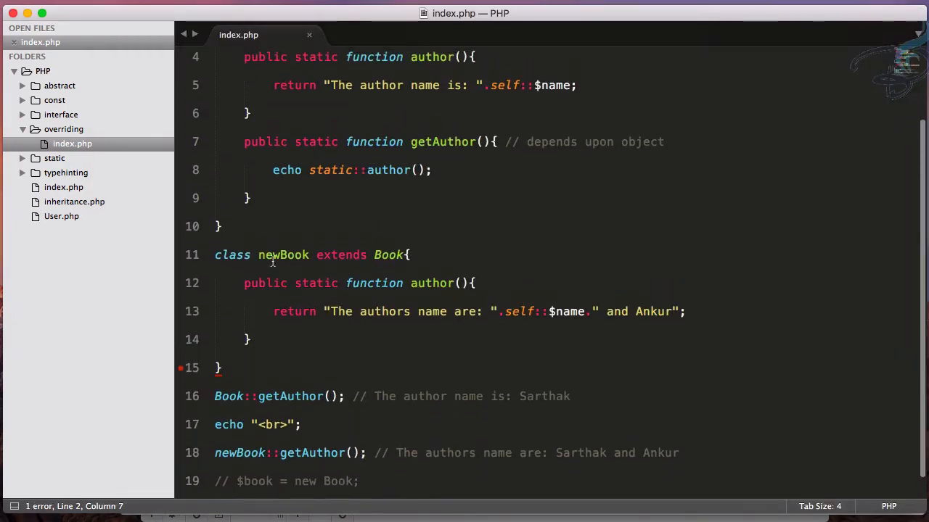
pyautogui.scroll(3)
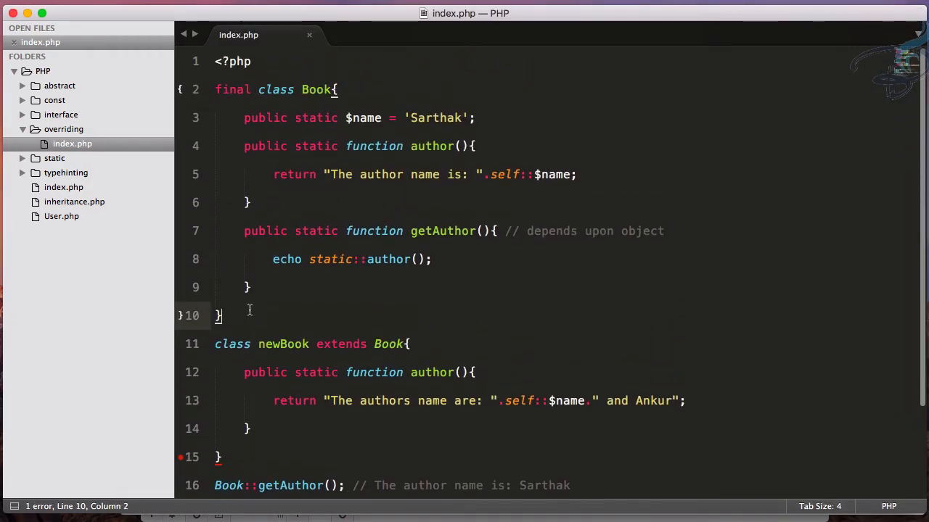
pyautogui.click(409, 344)
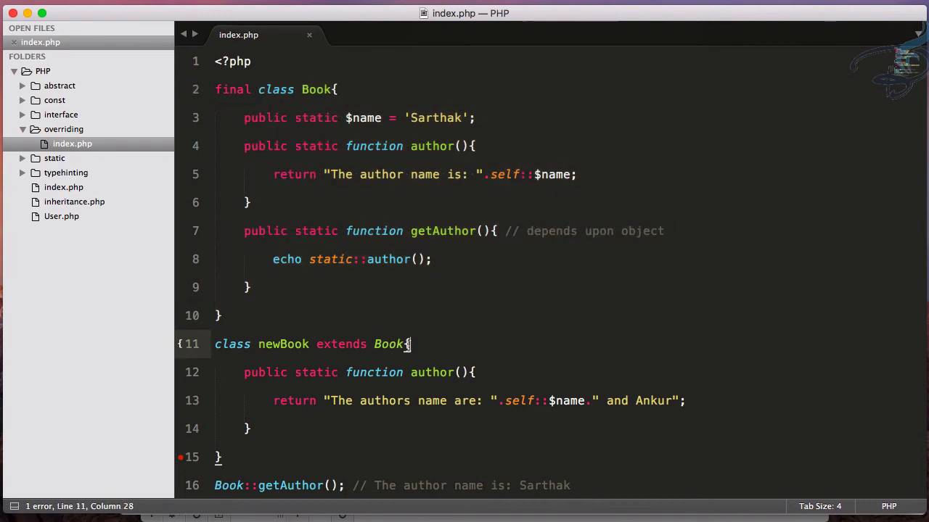
pyautogui.scroll(-3)
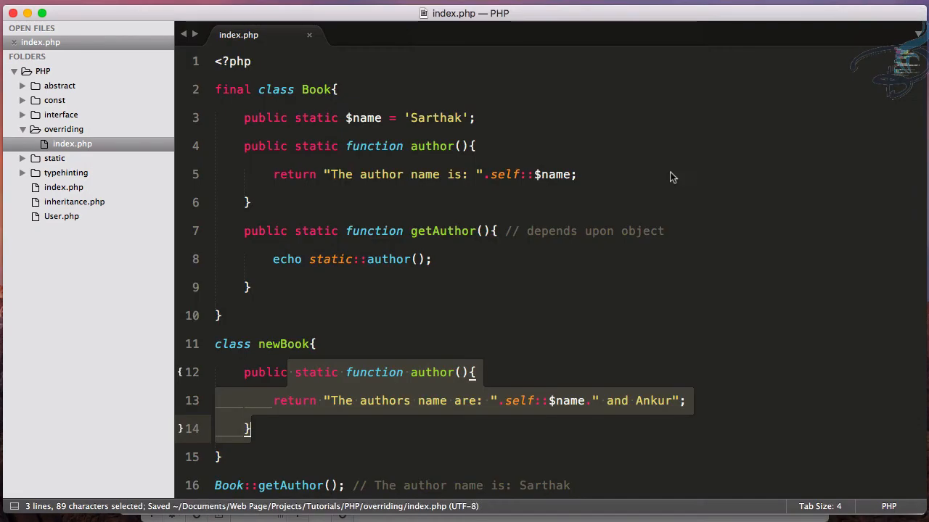
# Review the final Book class and the standalone newBook class.
pyautogui.scroll(-3)
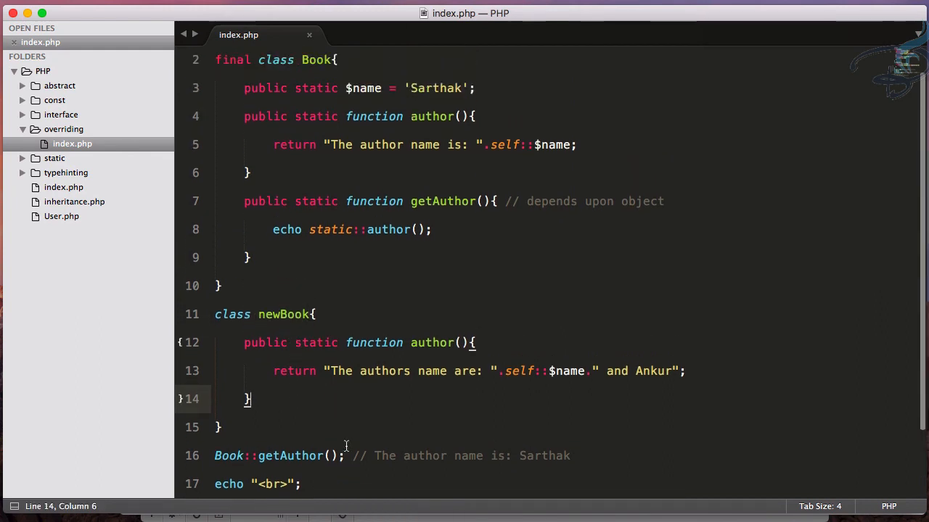
pyautogui.scroll(3)
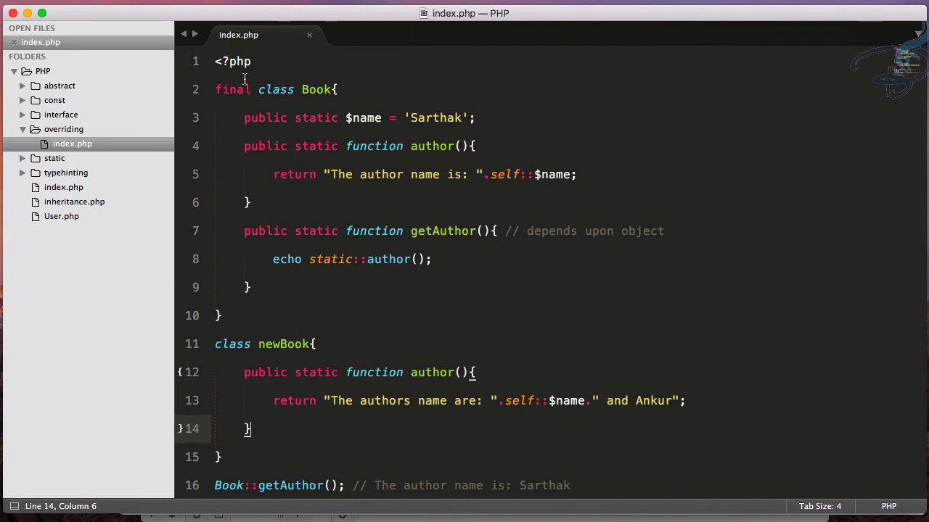